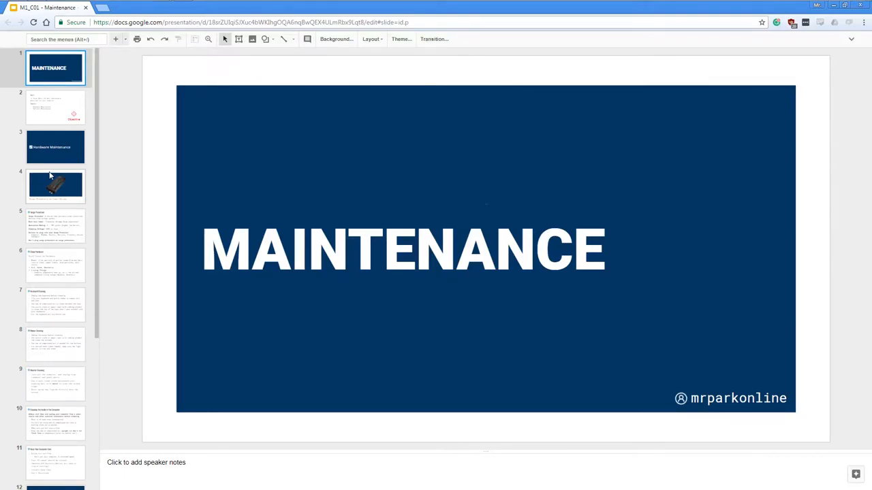
- Step through the Objective and Hardware Maintenance slides to reach Surge Protectors on Power Strips
{"action": "left_click", "coordinate": [54, 108]}
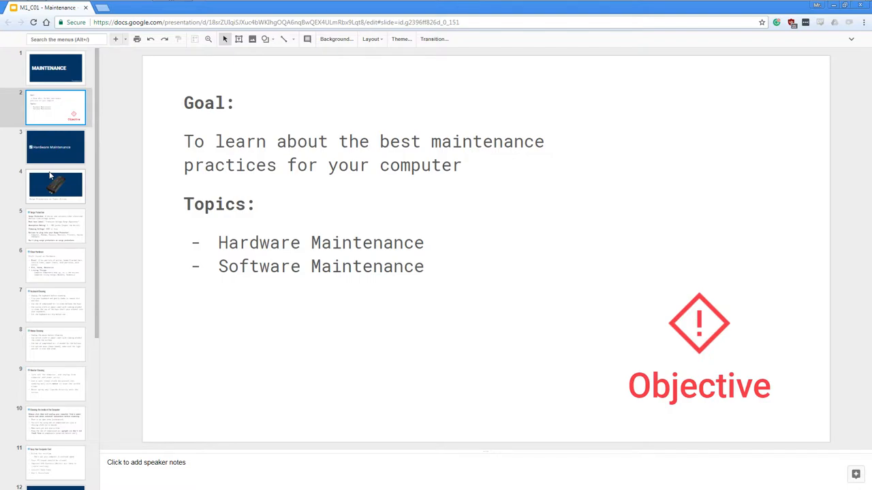
{"action": "left_click", "coordinate": [55, 147]}
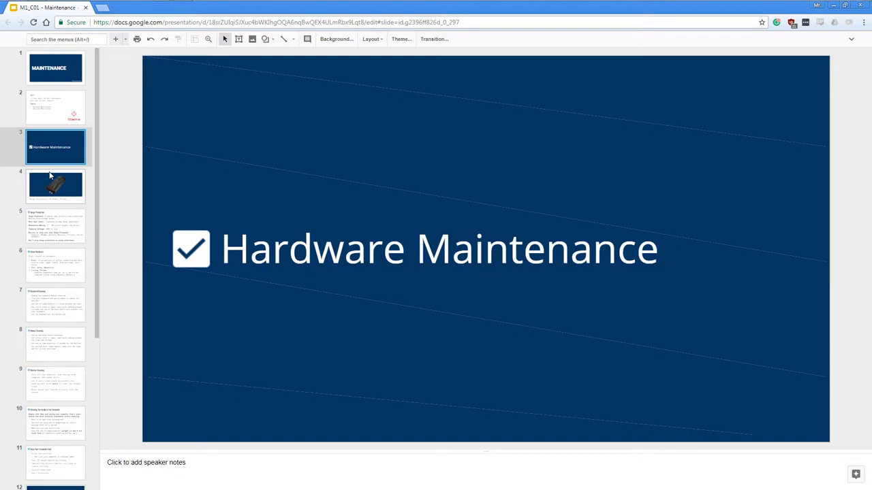
{"action": "left_click", "coordinate": [55, 186]}
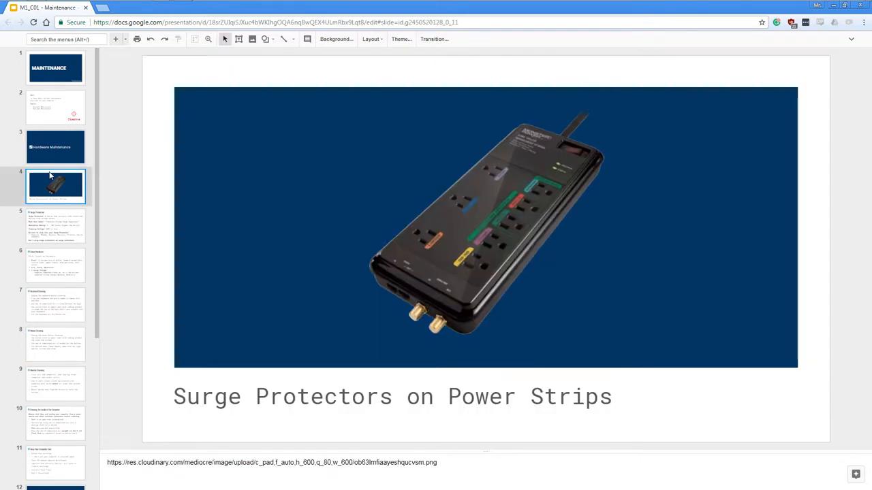
- Advance to the Clean Hardware slide listing dust, oil, germs and living things
{"action": "left_click", "coordinate": [56, 227]}
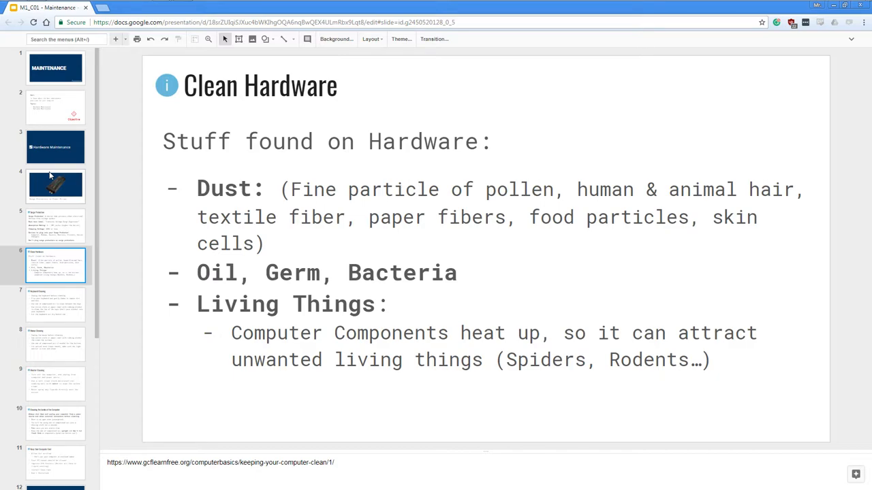
- Show the Keyboard Cleaning slide with its five cleaning steps
{"action": "left_click", "coordinate": [56, 317]}
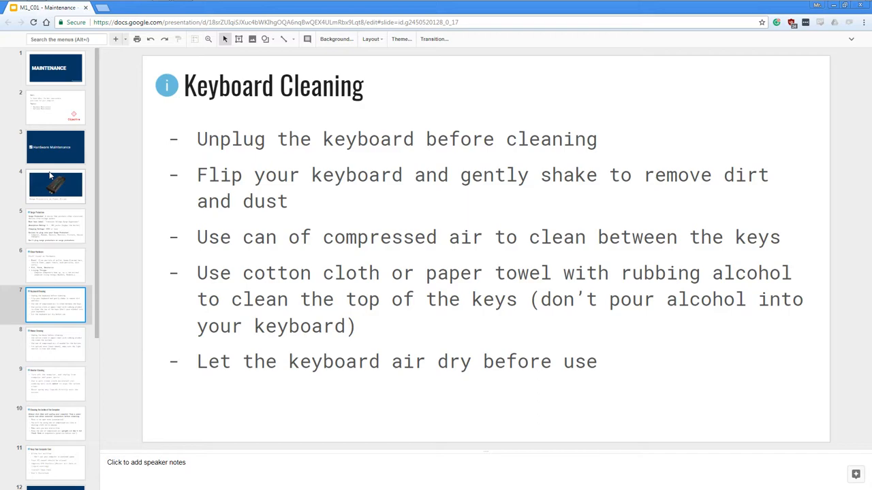
- Move past Mouse Cleaning to the Monitor Cleaning slide
{"action": "left_click", "coordinate": [55, 343]}
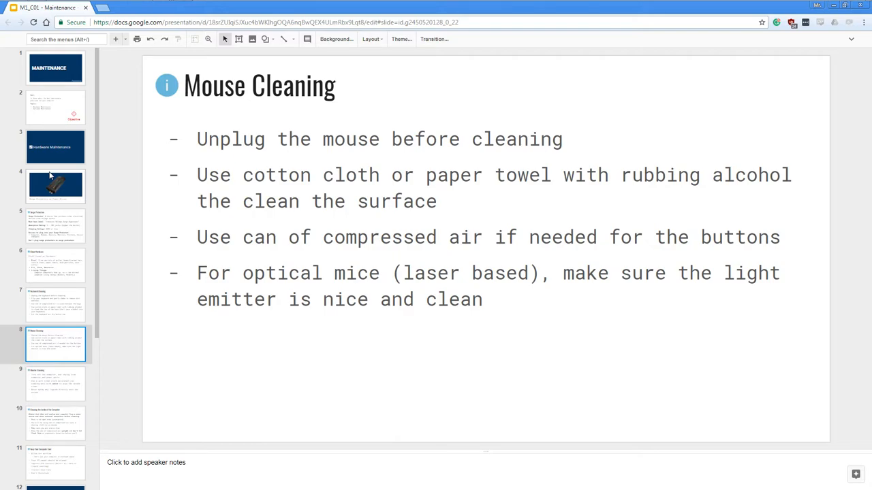
{"action": "left_click", "coordinate": [56, 385]}
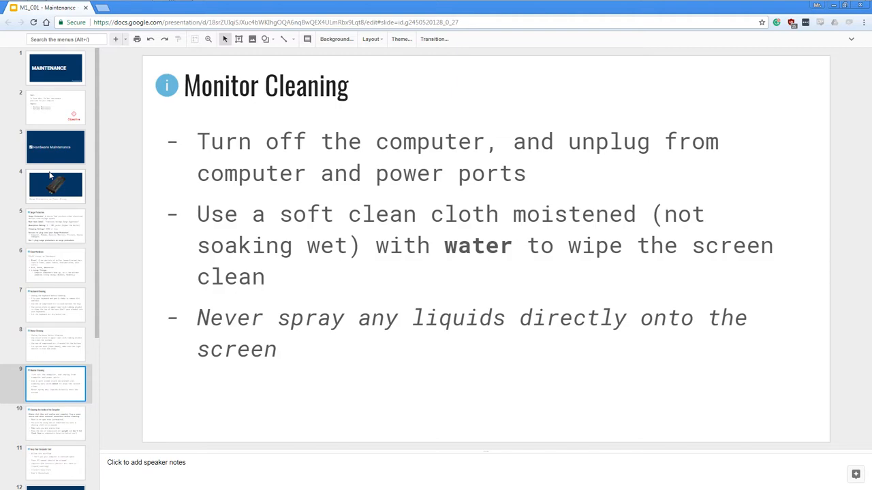
- Advance through Keep Your Computer Cool and Software Maintenance to Malware Protection
{"action": "left_click", "coordinate": [54, 425]}
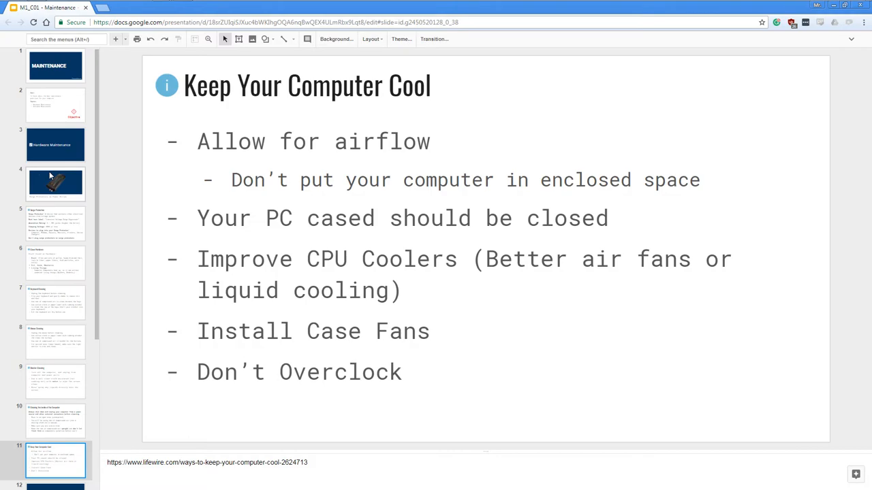
{"action": "left_click", "coordinate": [52, 461]}
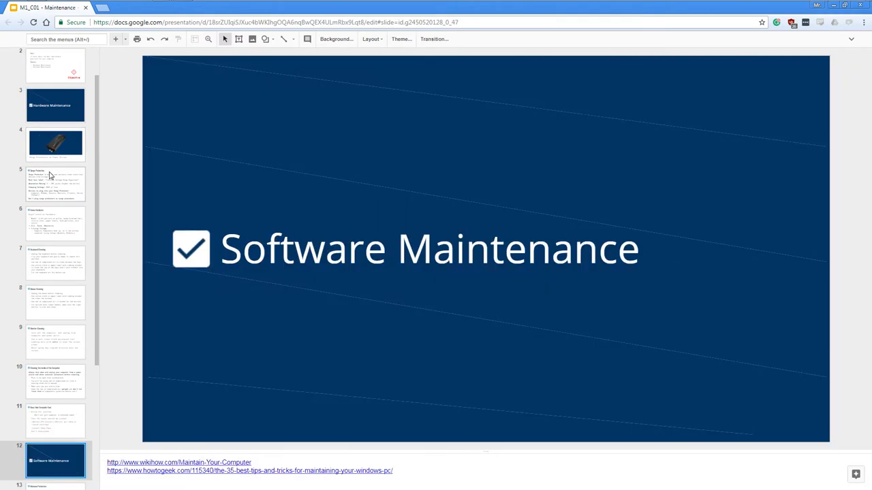
{"action": "left_click", "coordinate": [54, 475]}
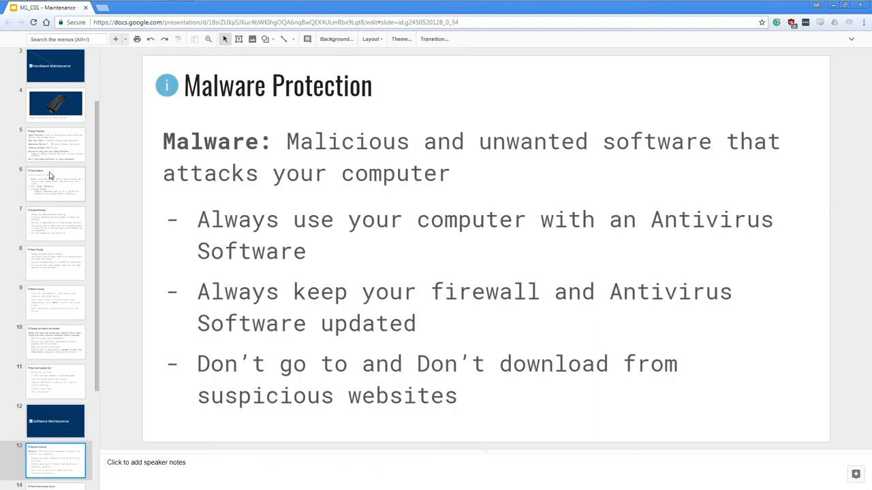